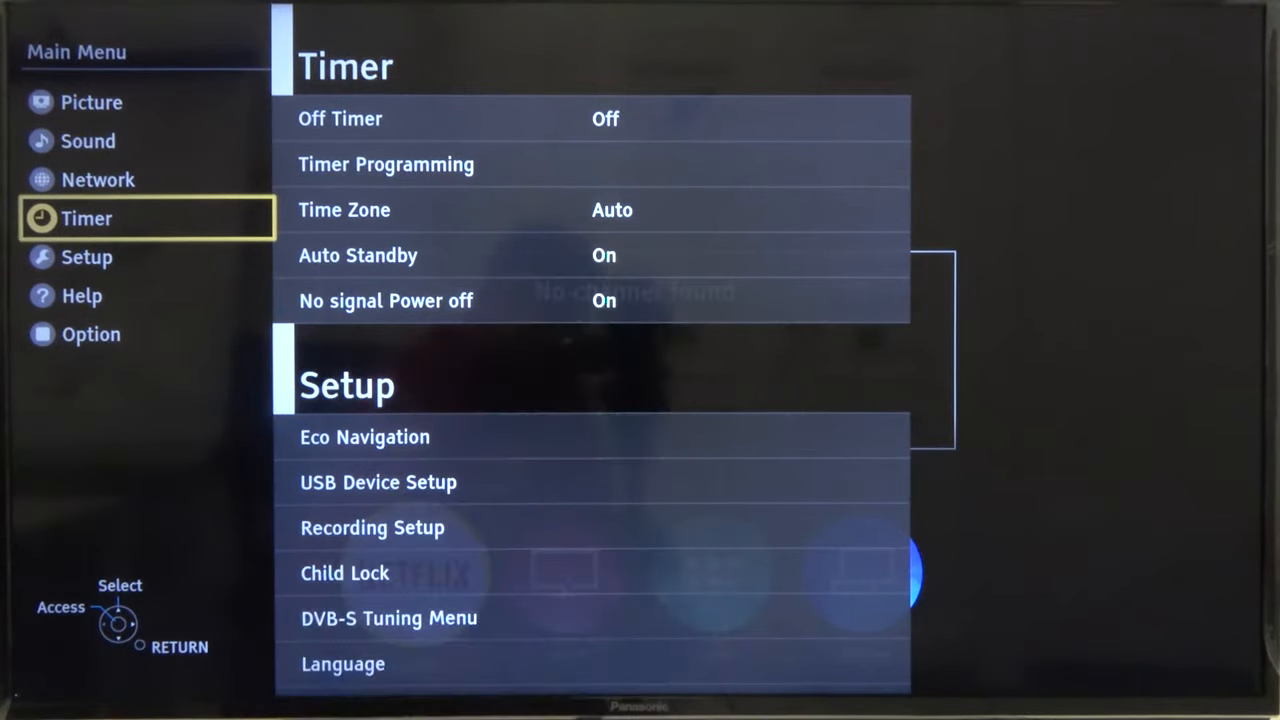
- Move the Viewing Mode selection down from True Cinema to Custom
click(92, 102)
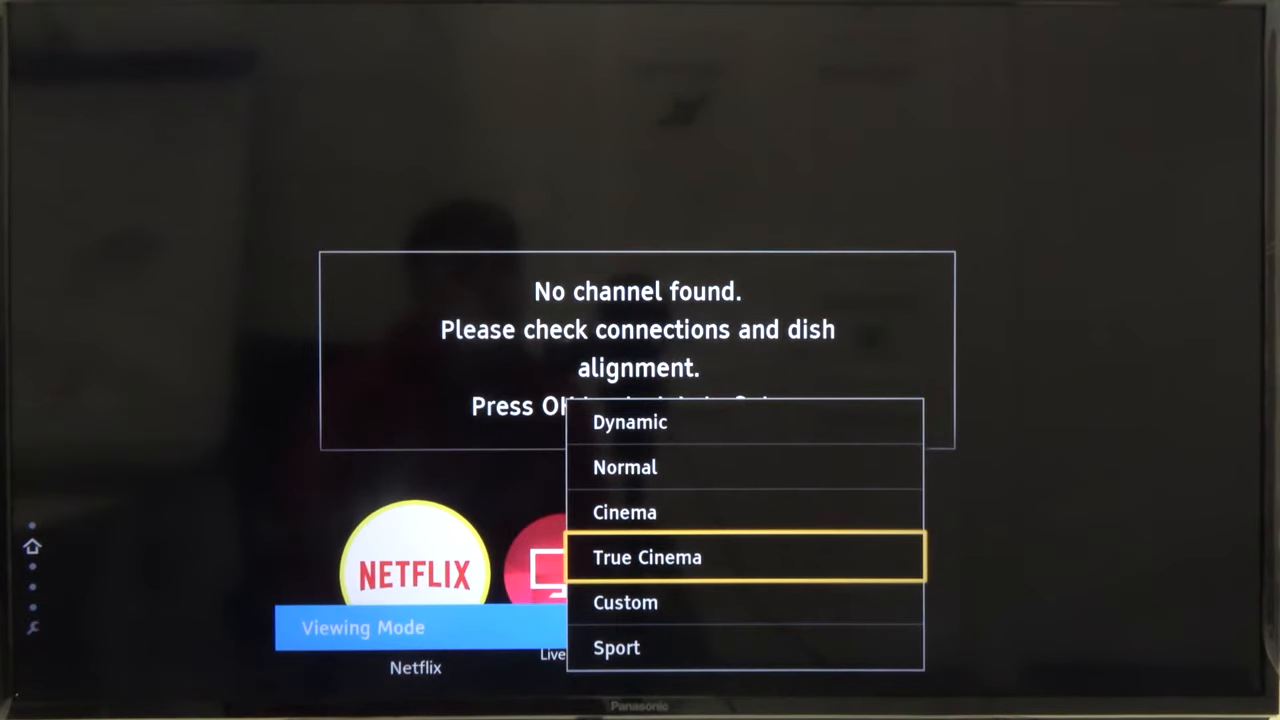
key(Down)
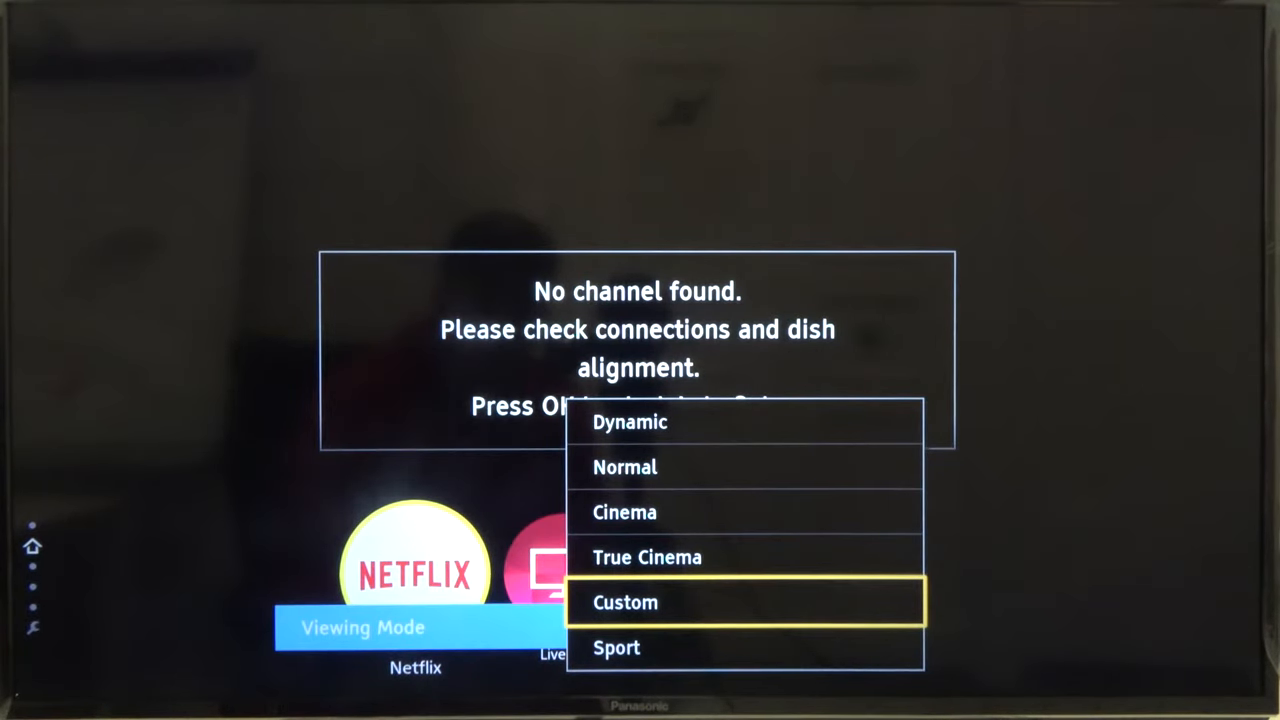